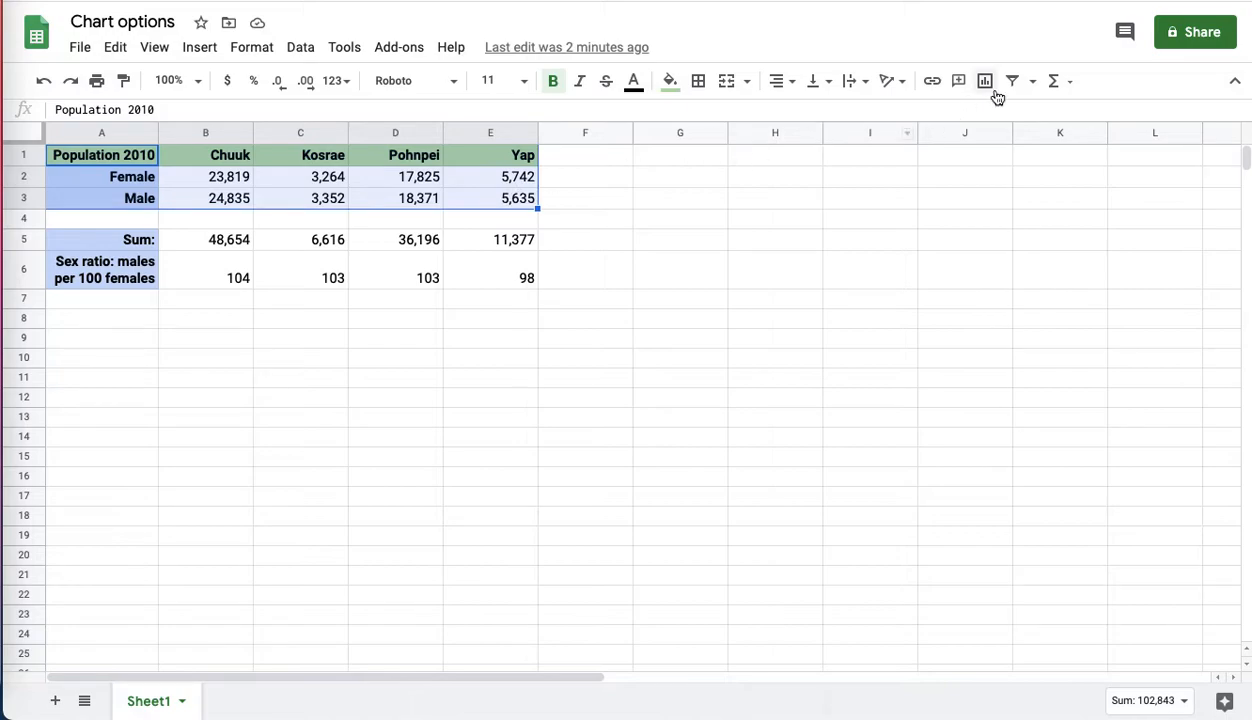
Insert a column chart of the 2010 female and male population for Chuuk, Kosrae, Pohnpei and Yap
click(984, 81)
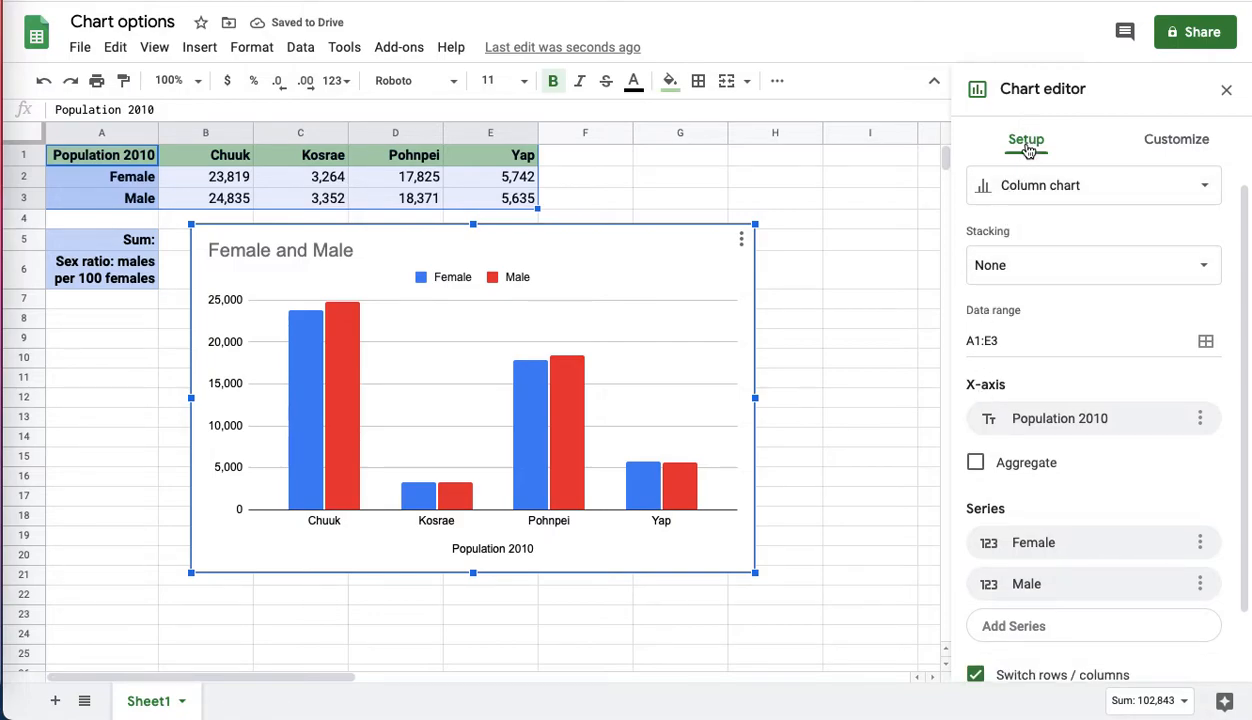
click(1090, 185)
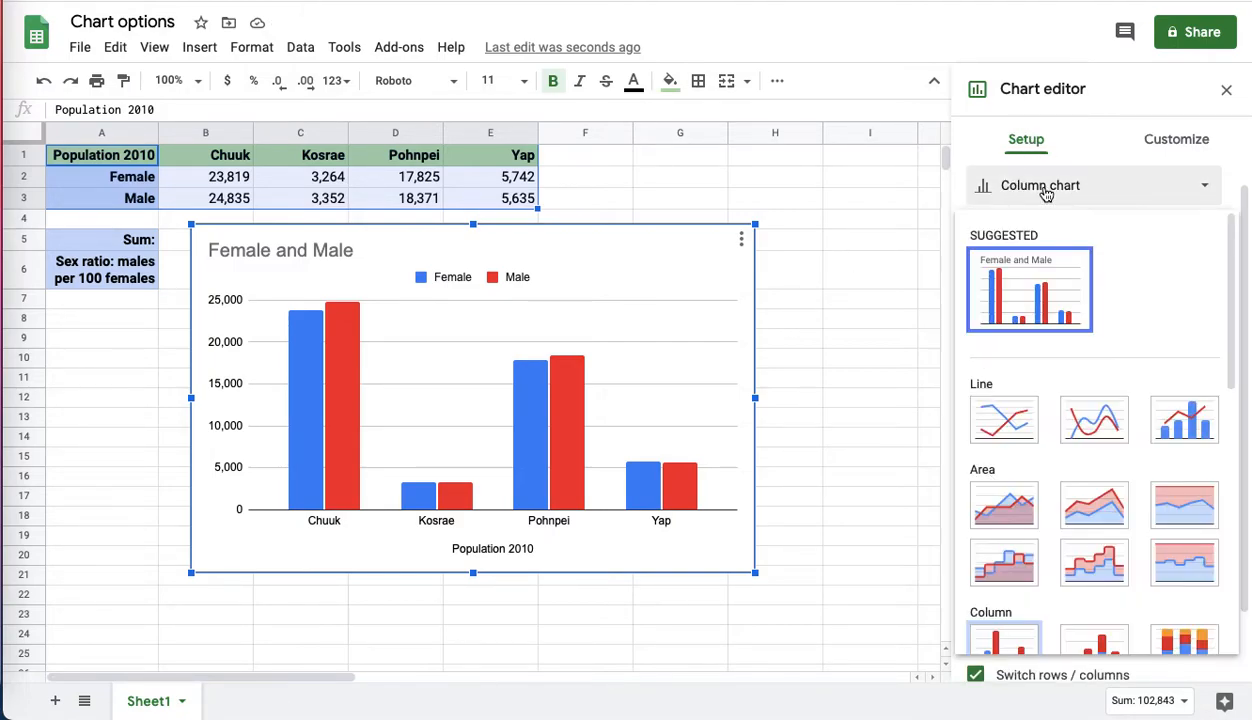
click(1092, 185)
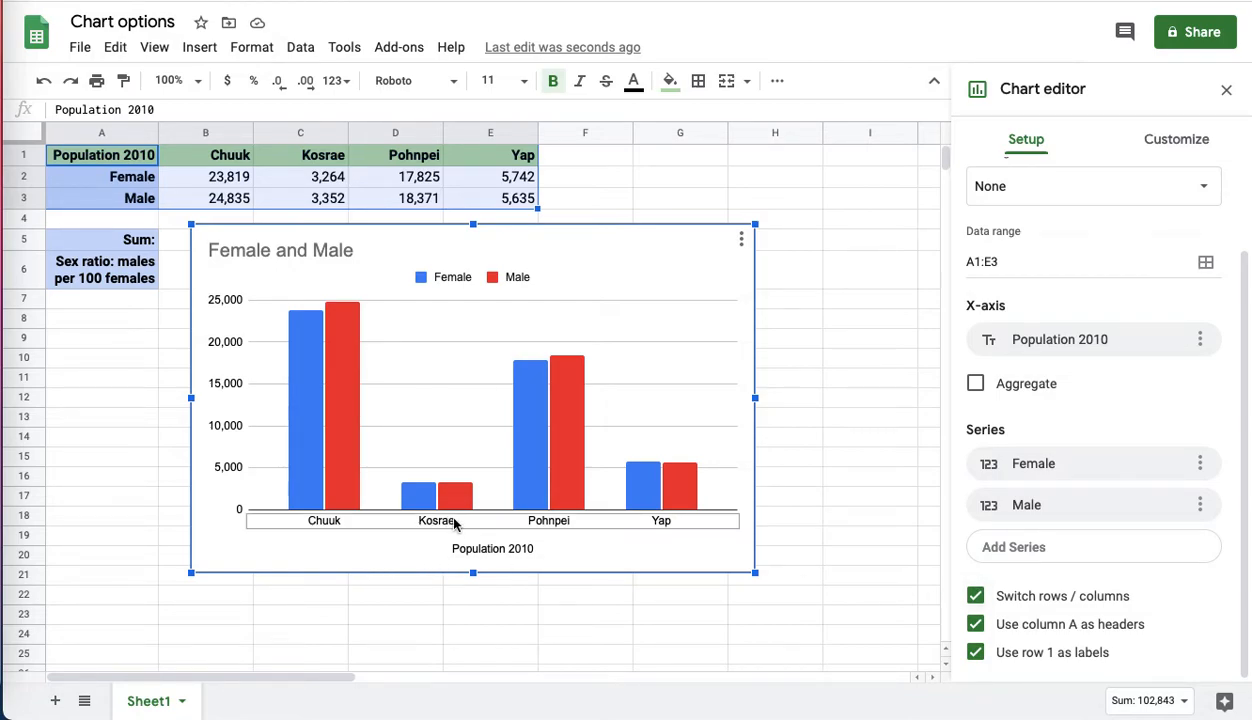
mouse_move(575, 421)
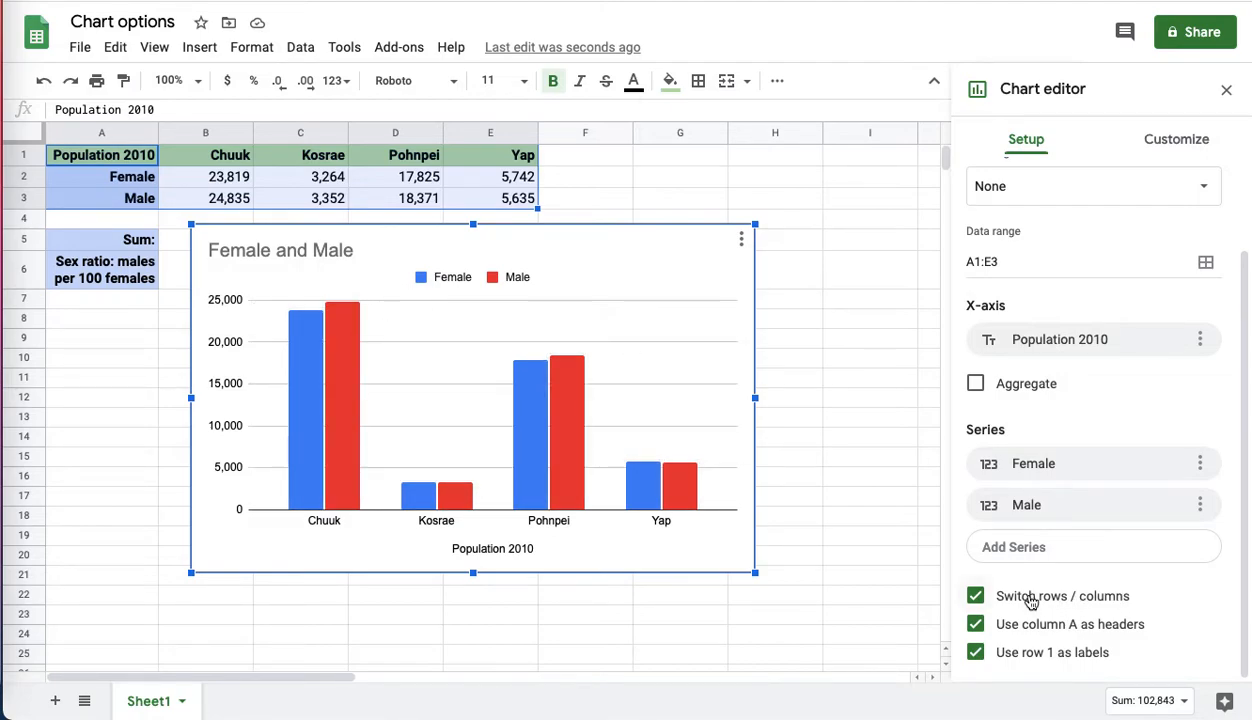
click(975, 595)
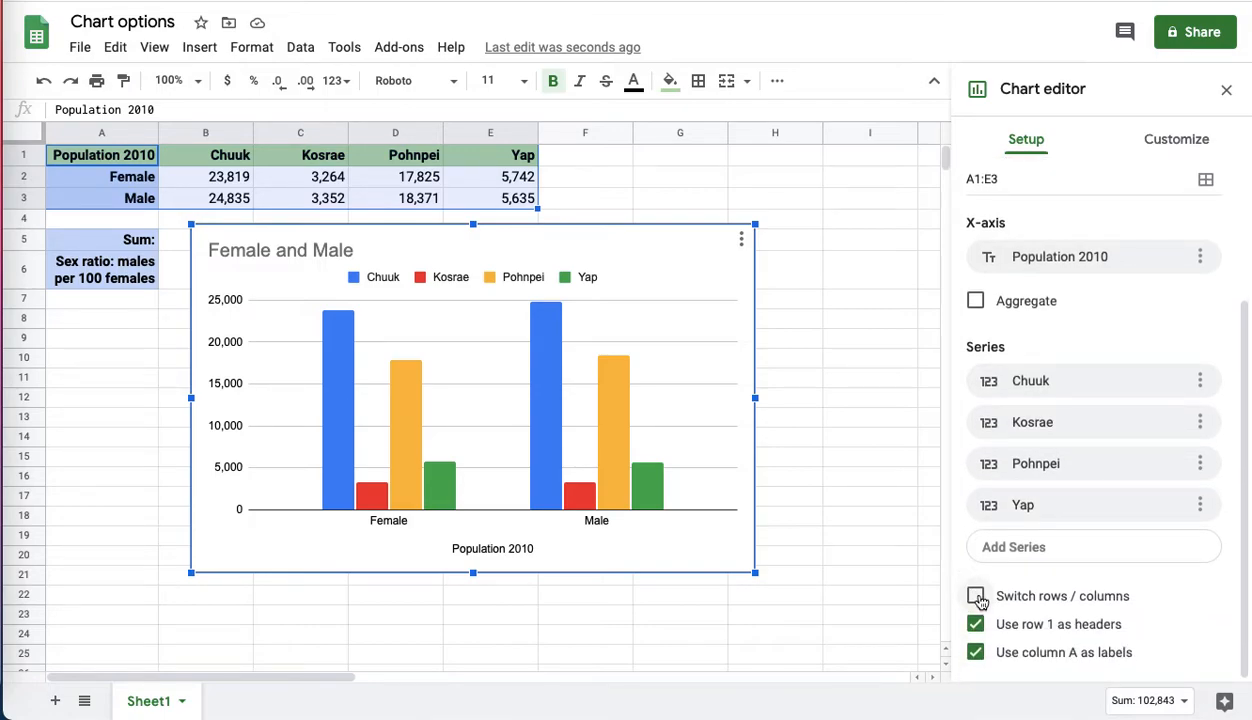
click(976, 596)
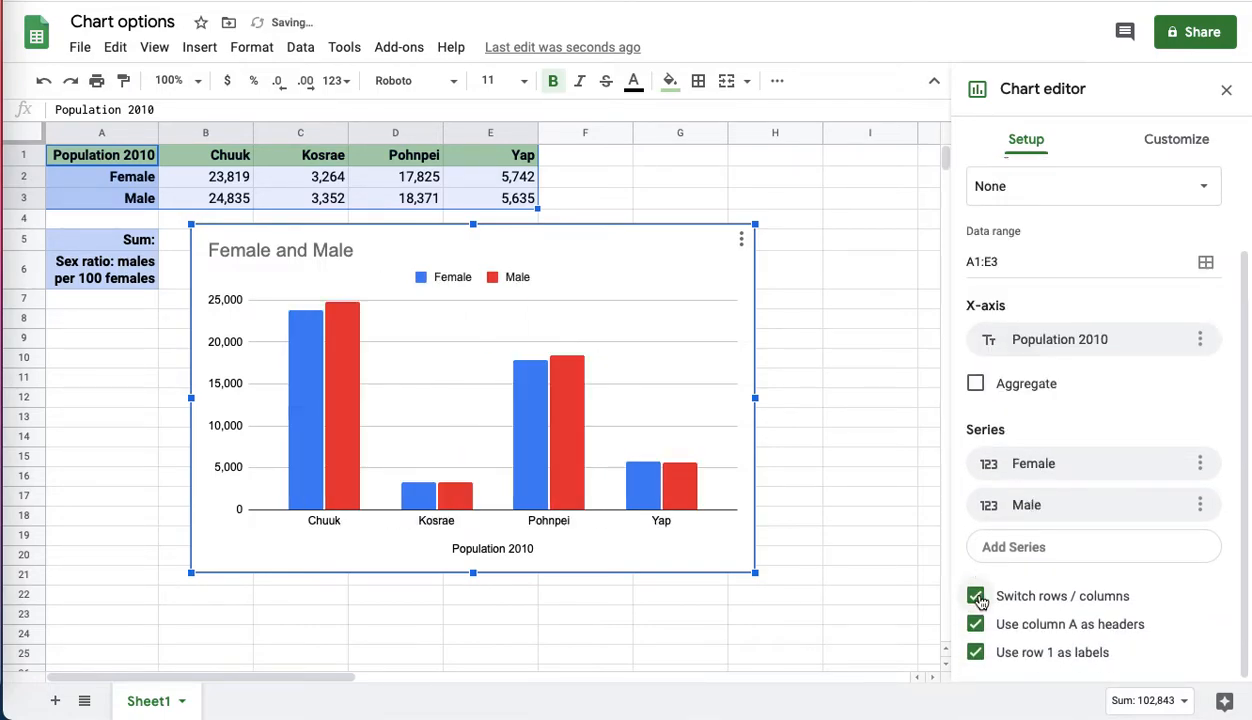
click(976, 596)
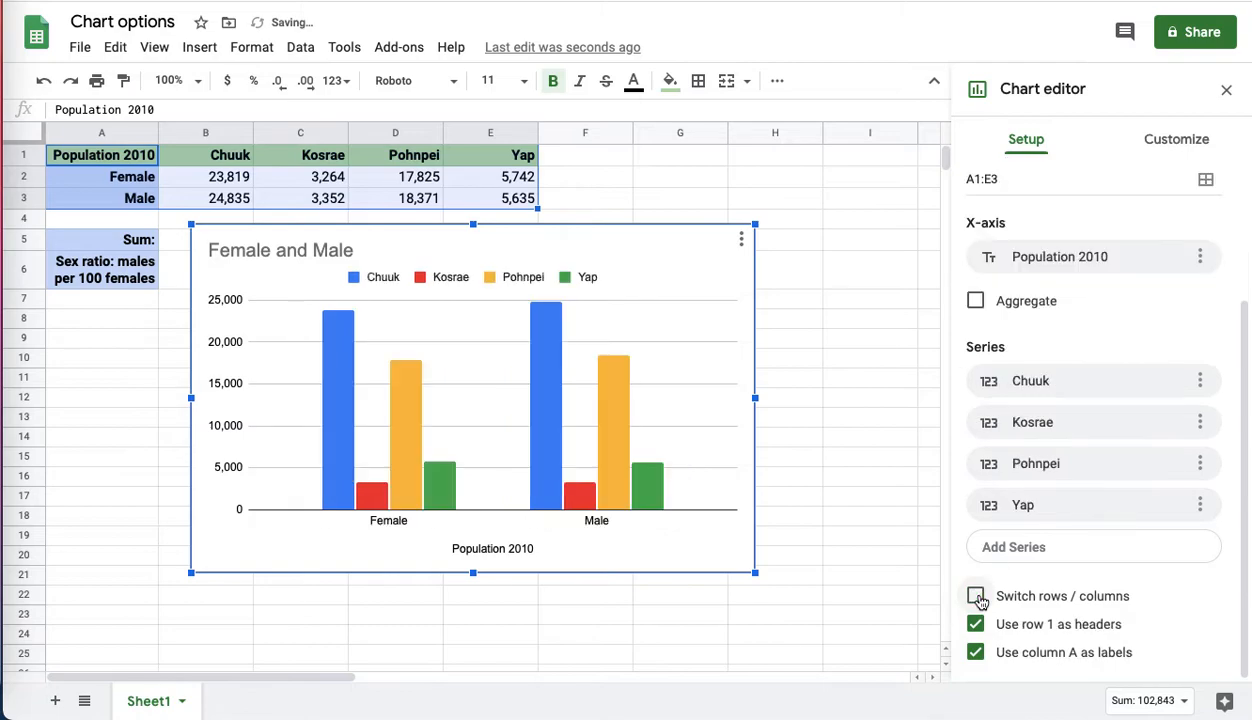
click(976, 595)
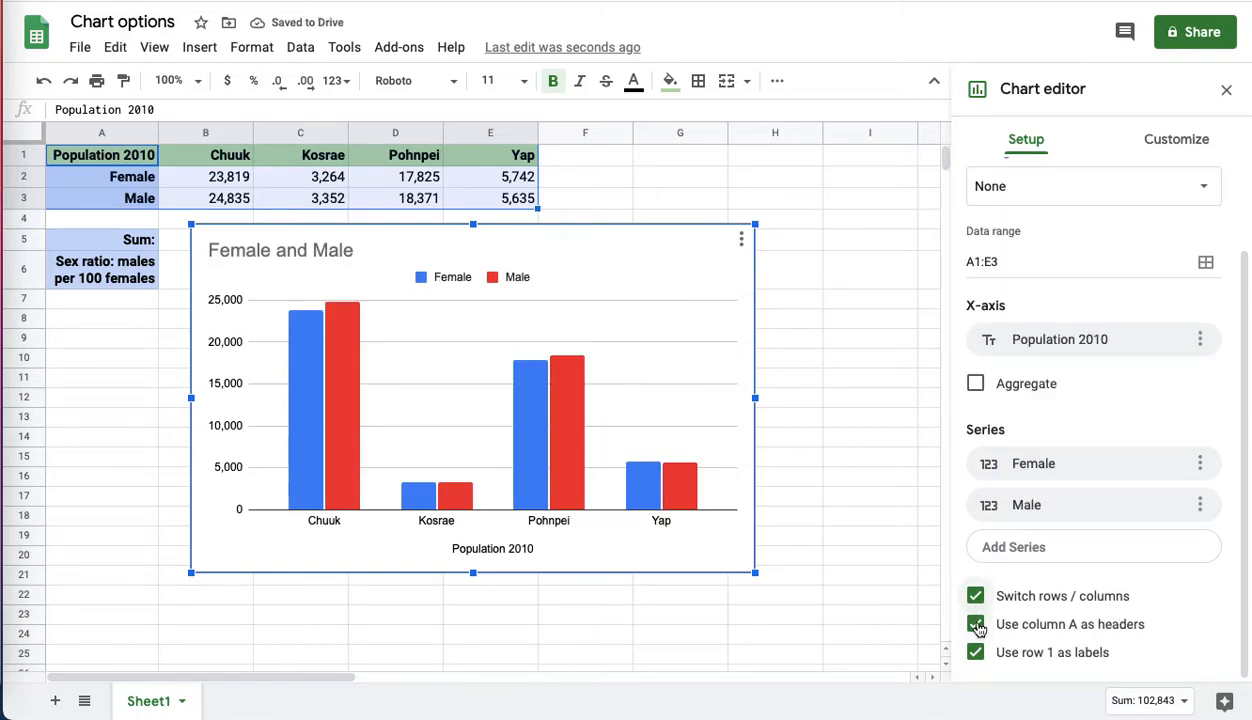
click(976, 624)
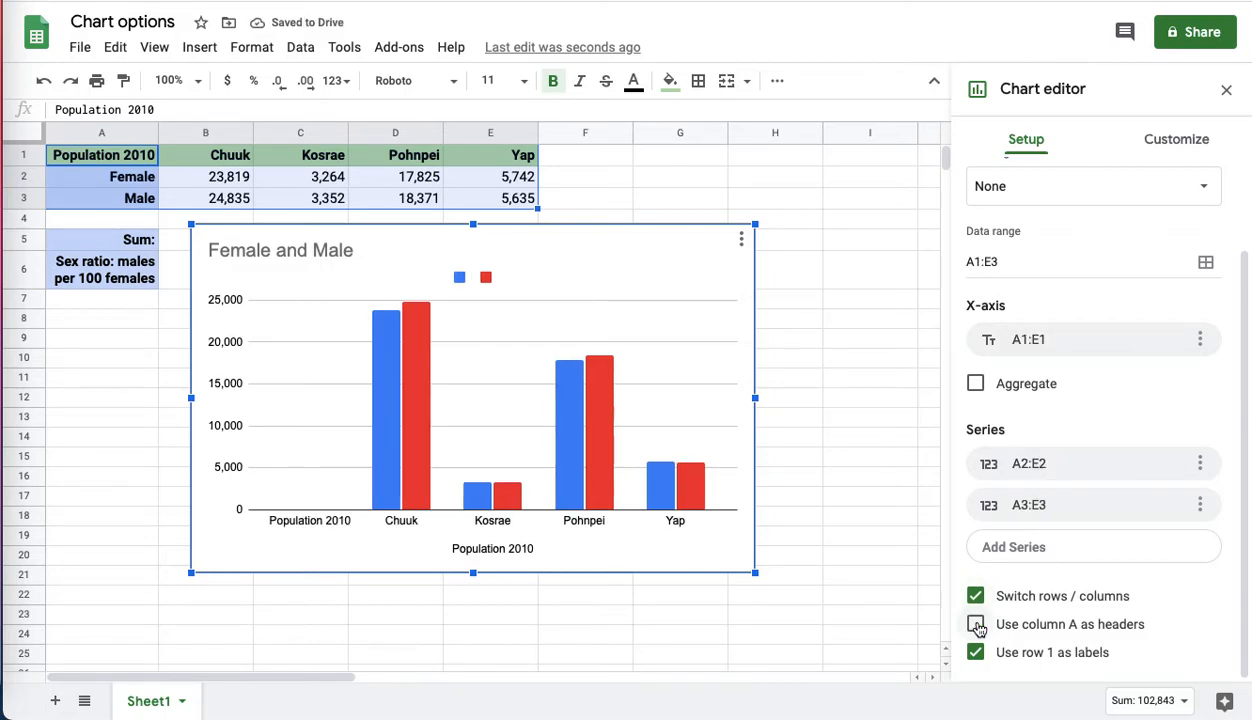
click(975, 624)
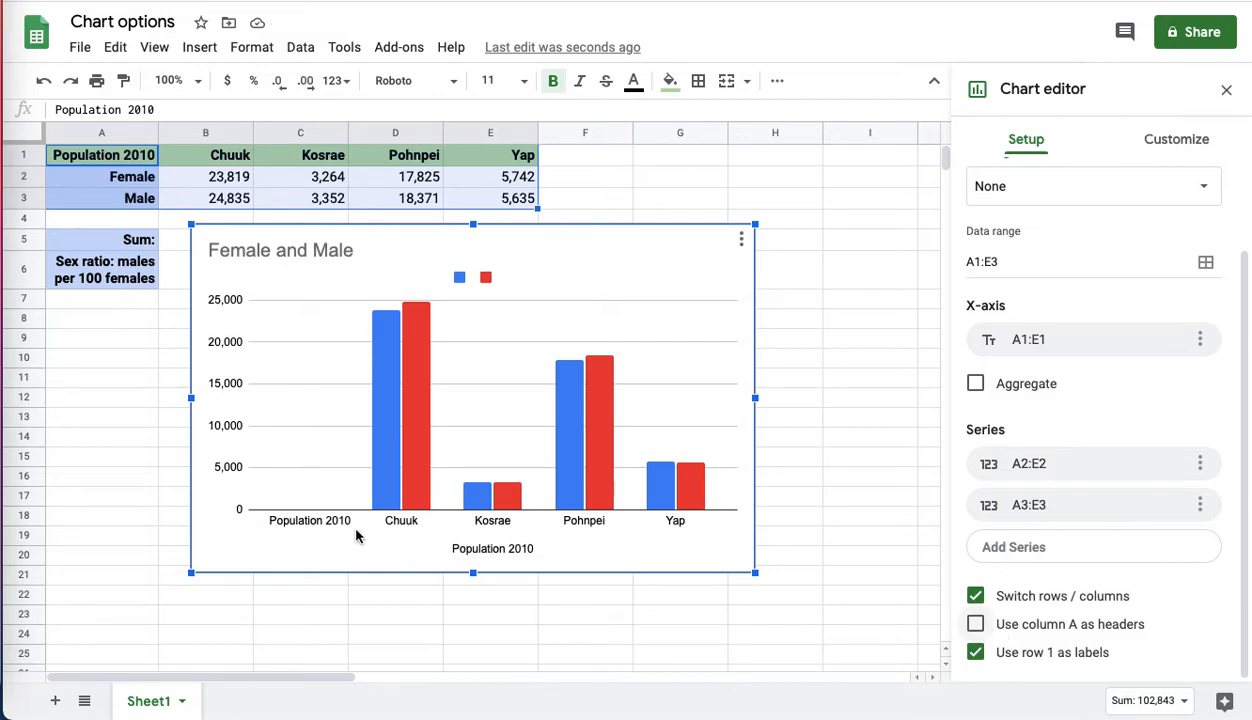
mouse_move(330, 507)
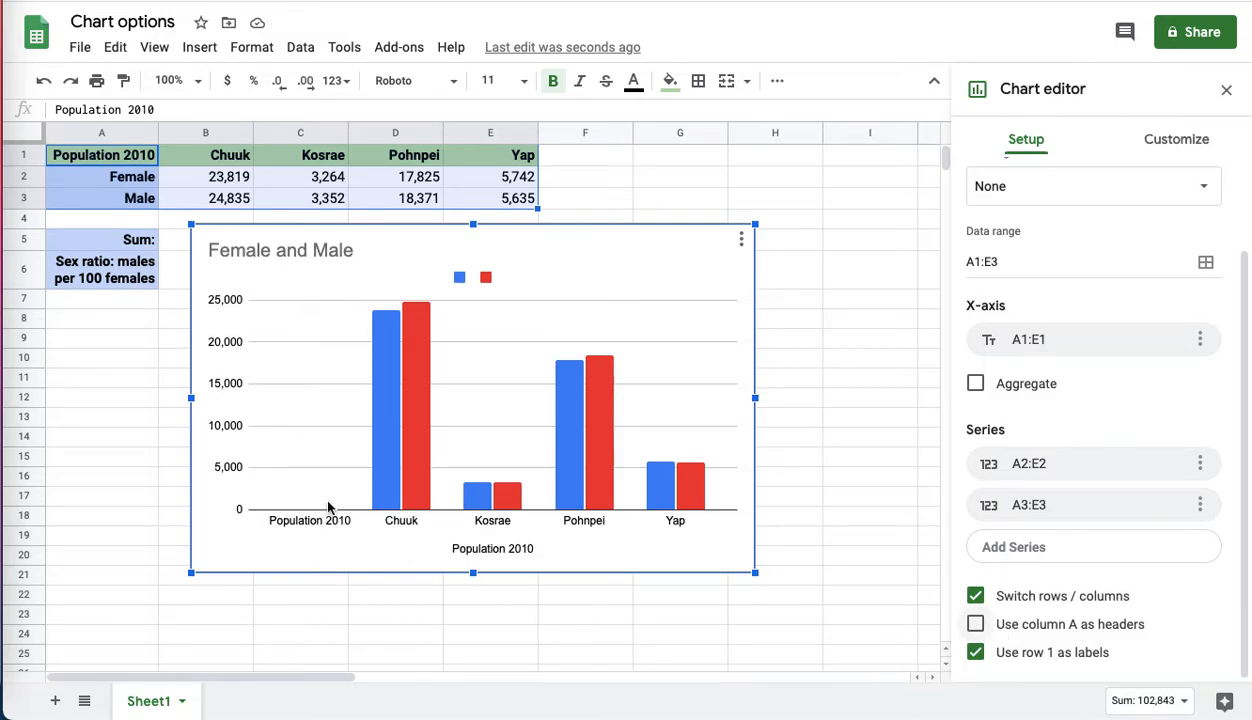
mouse_move(1030, 630)
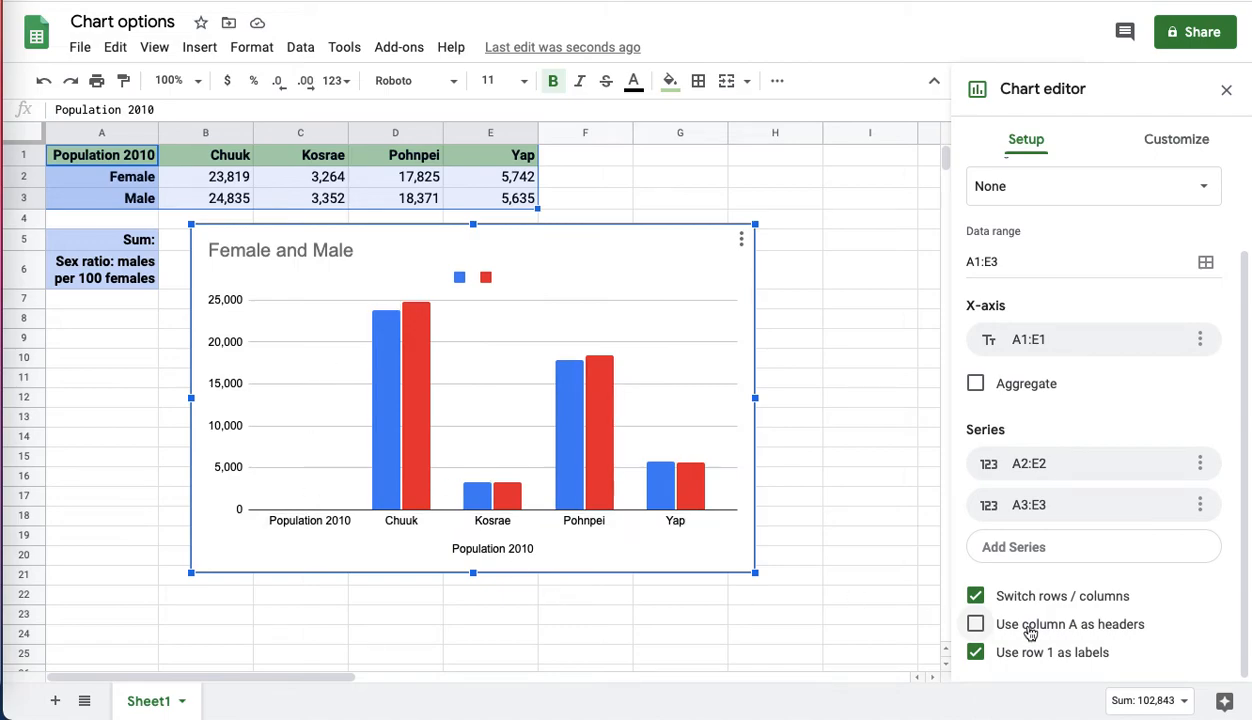
click(975, 623)
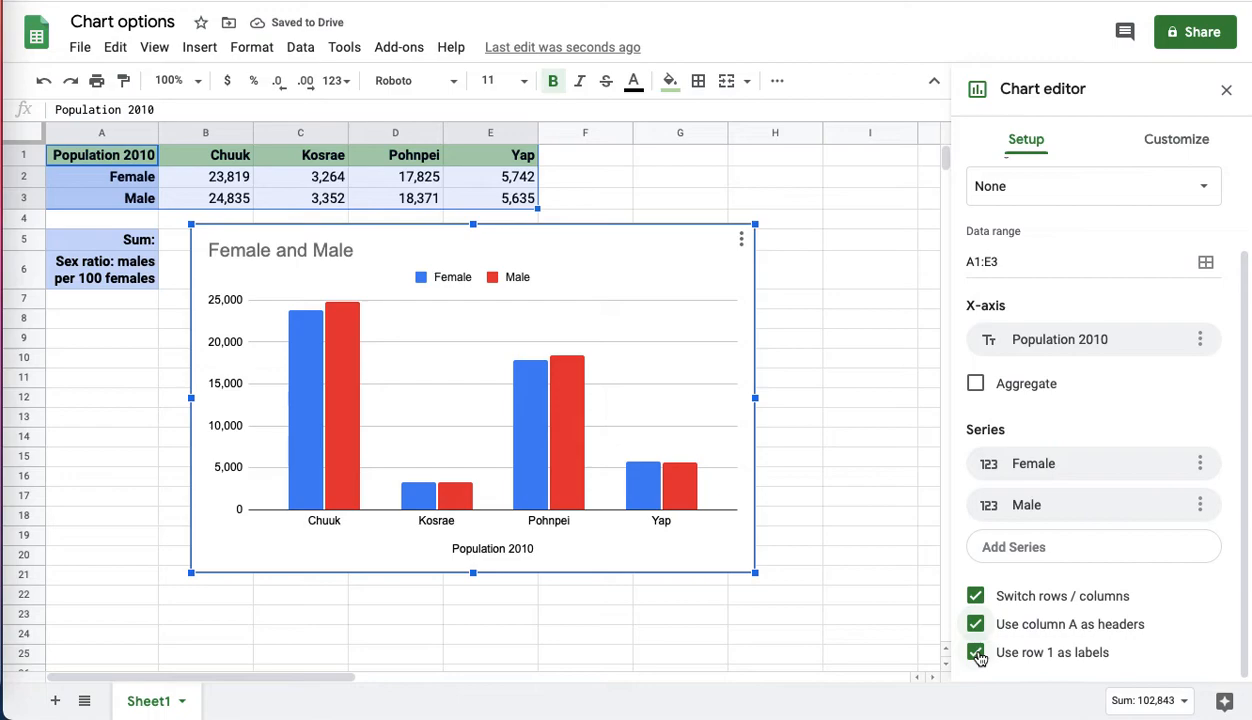
Use row 1 as labels and uncheck 'Switch rows / columns' so bars group by Female and Male
click(975, 652)
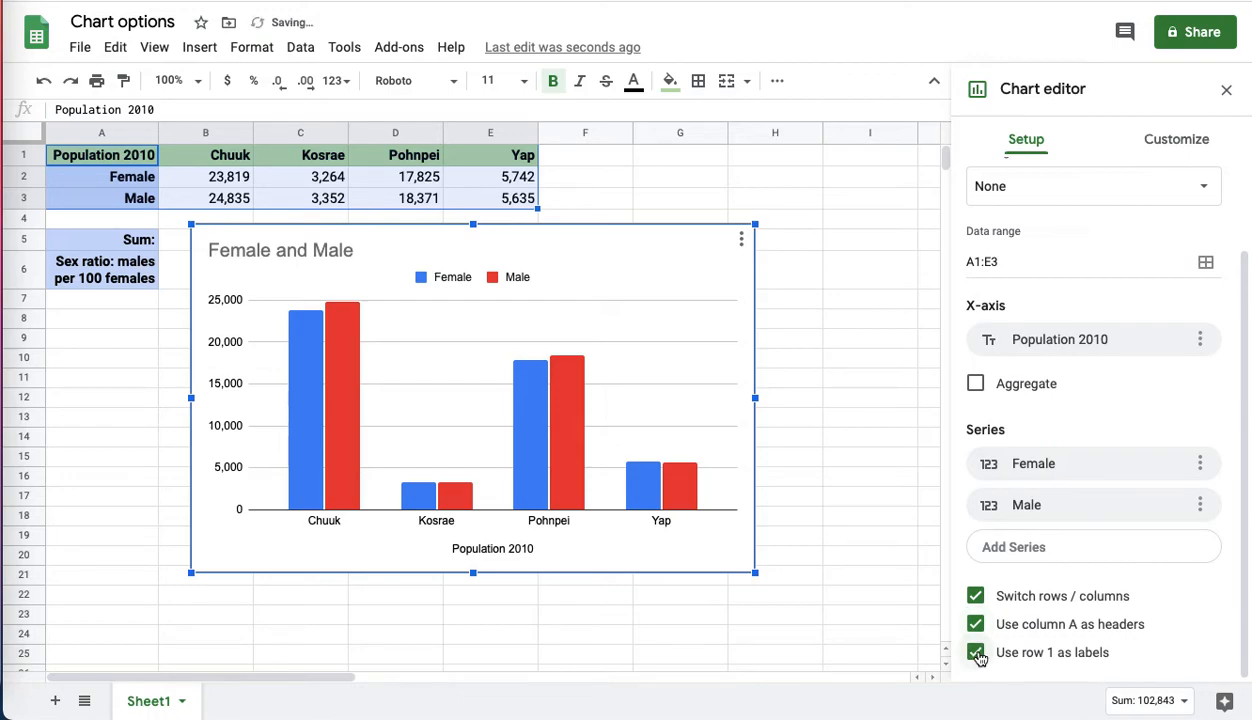
mouse_move(969, 648)
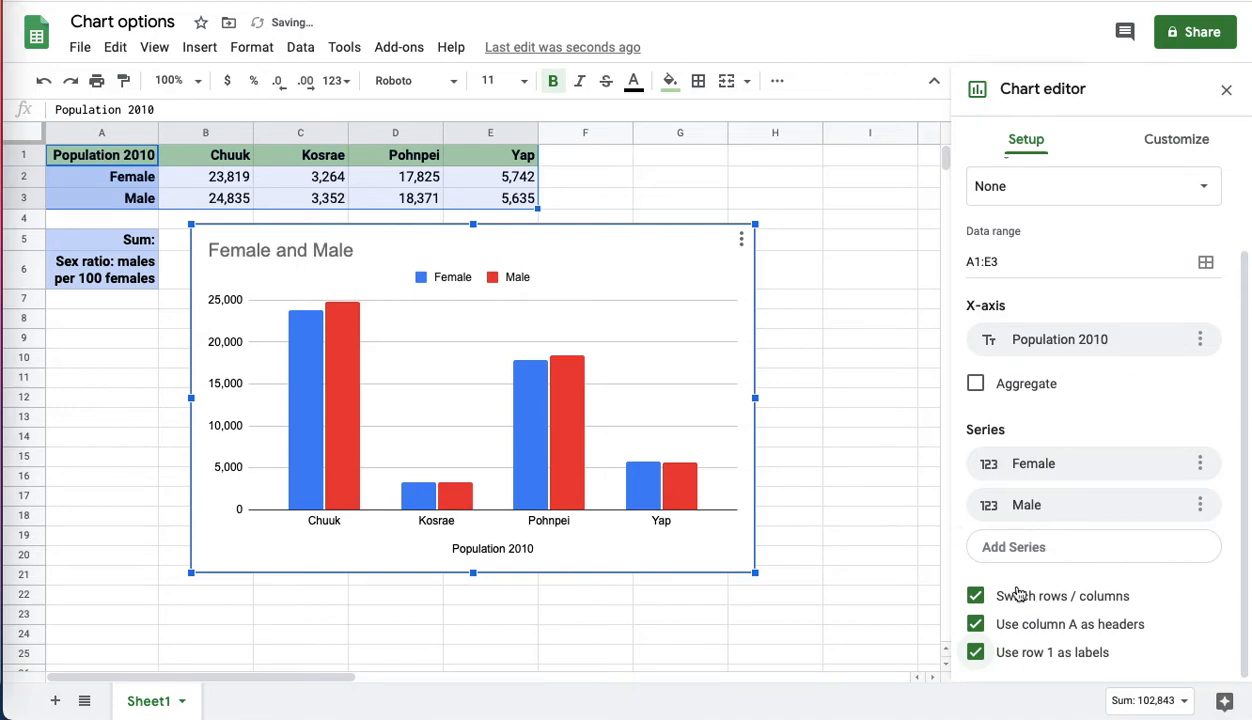
click(975, 595)
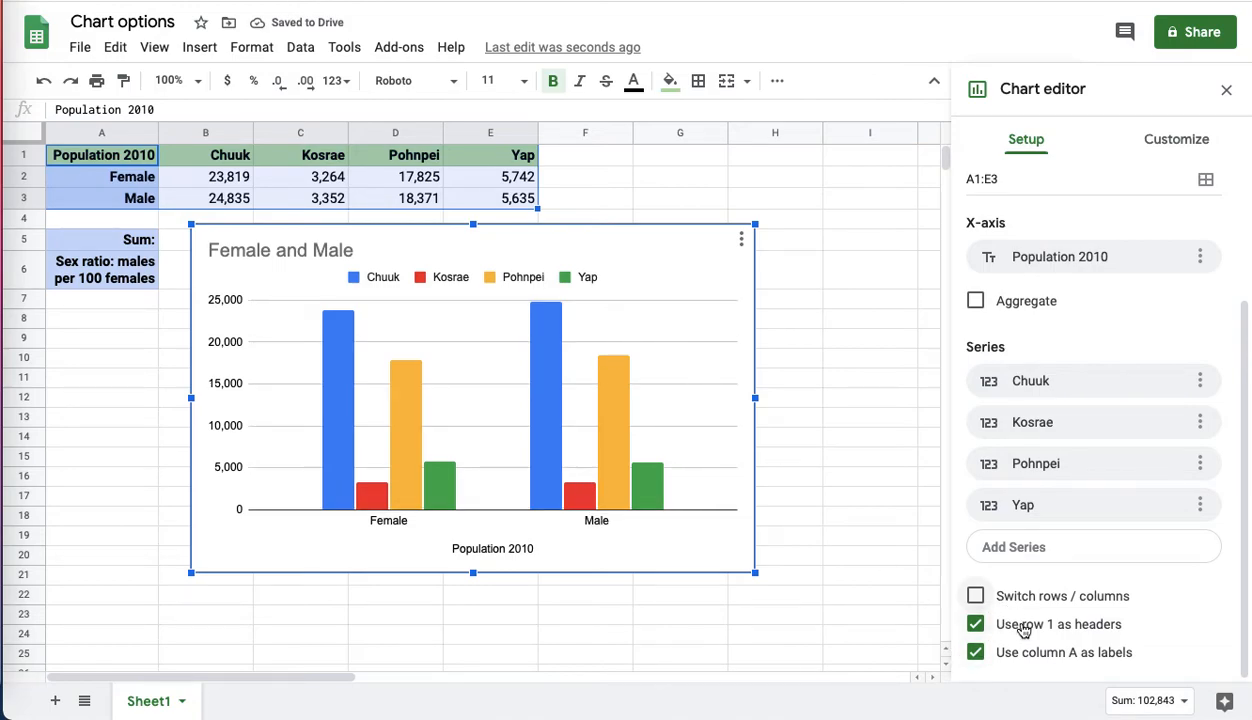
click(975, 623)
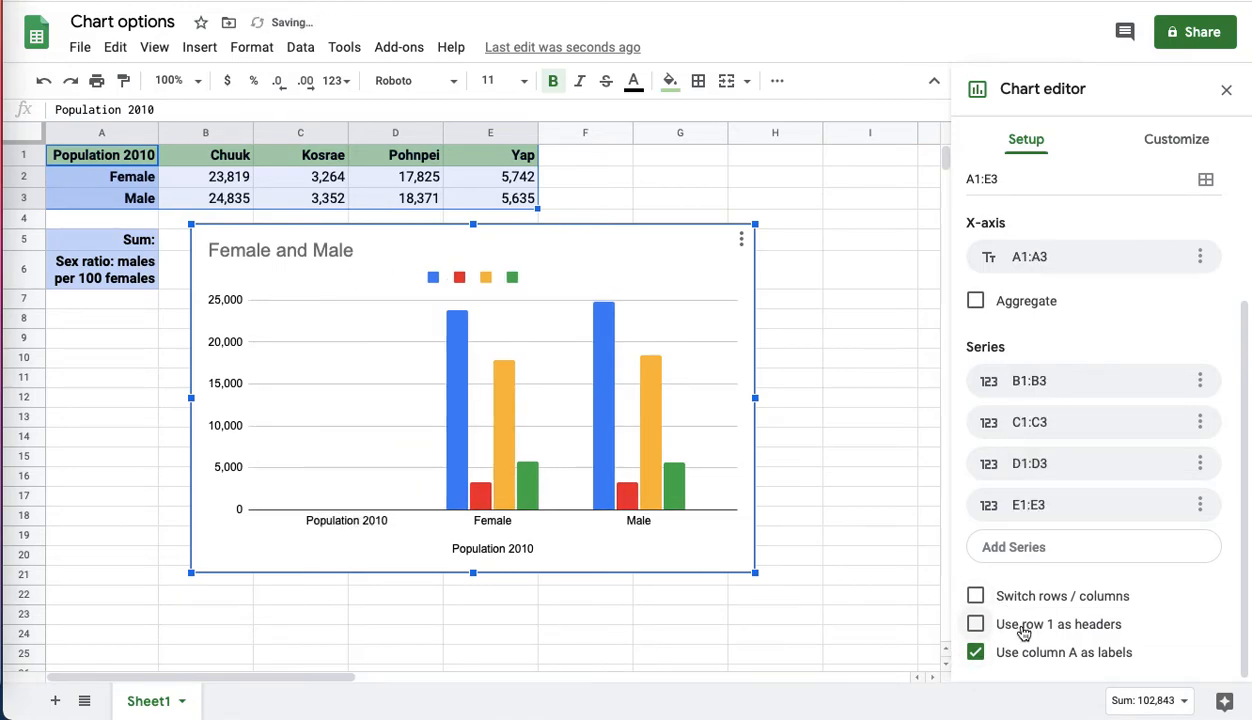
click(975, 623)
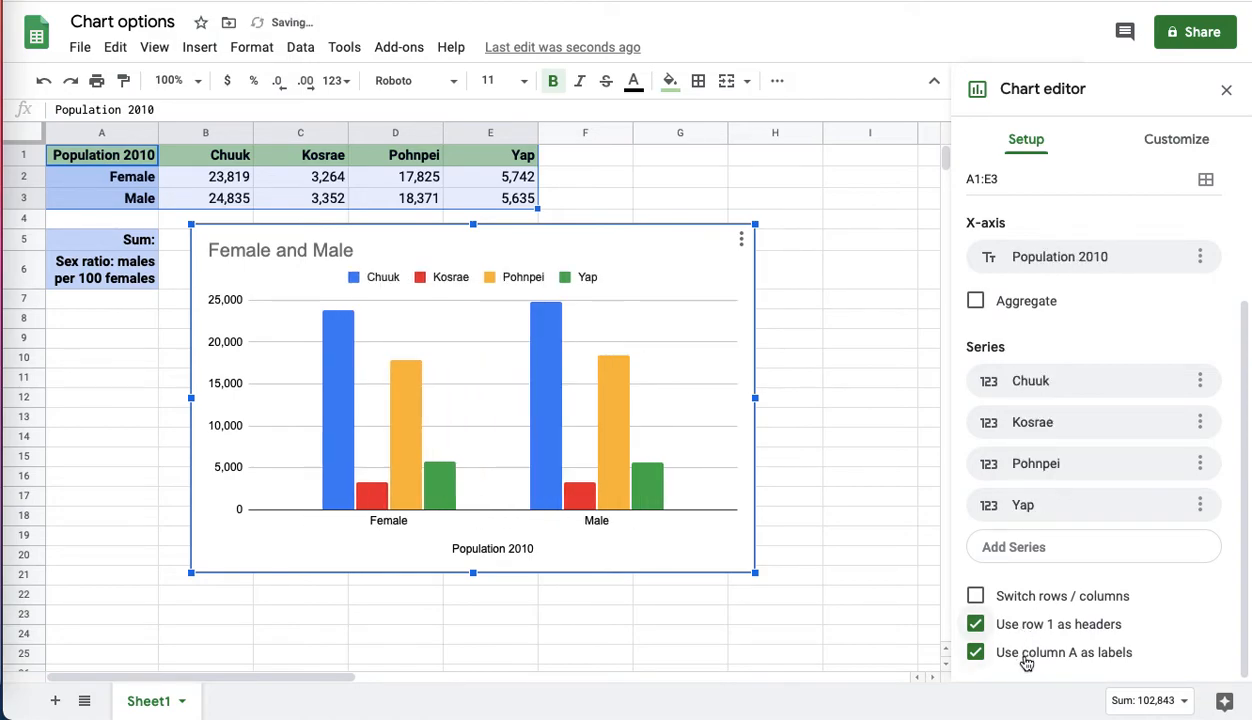
mouse_move(1020, 625)
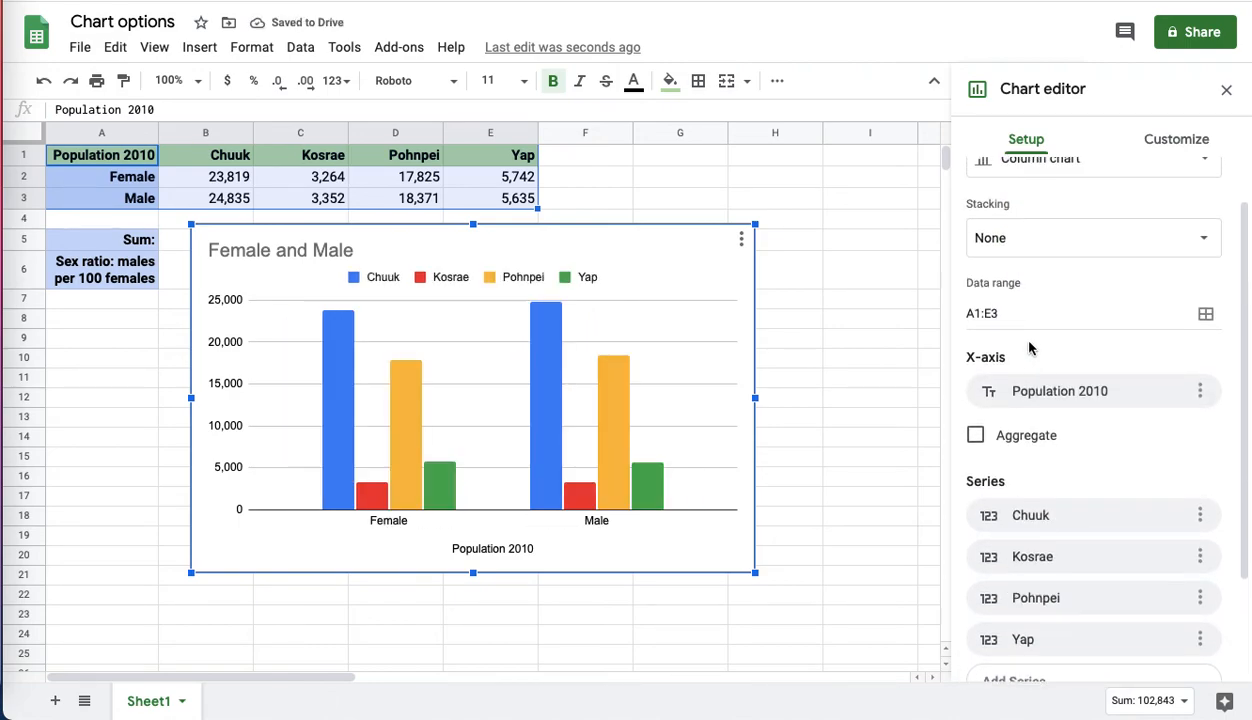
Click into the Data range field, then close the Chart editor and select cell E3
click(1080, 313)
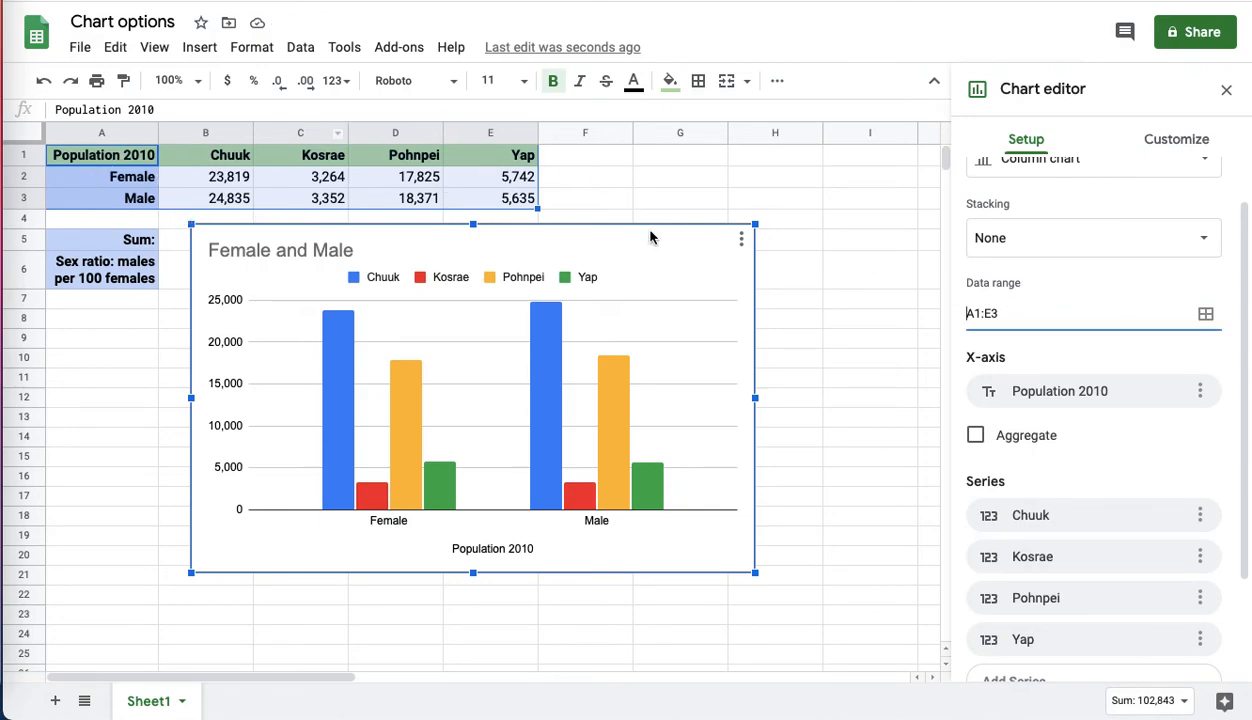
click(1090, 313)
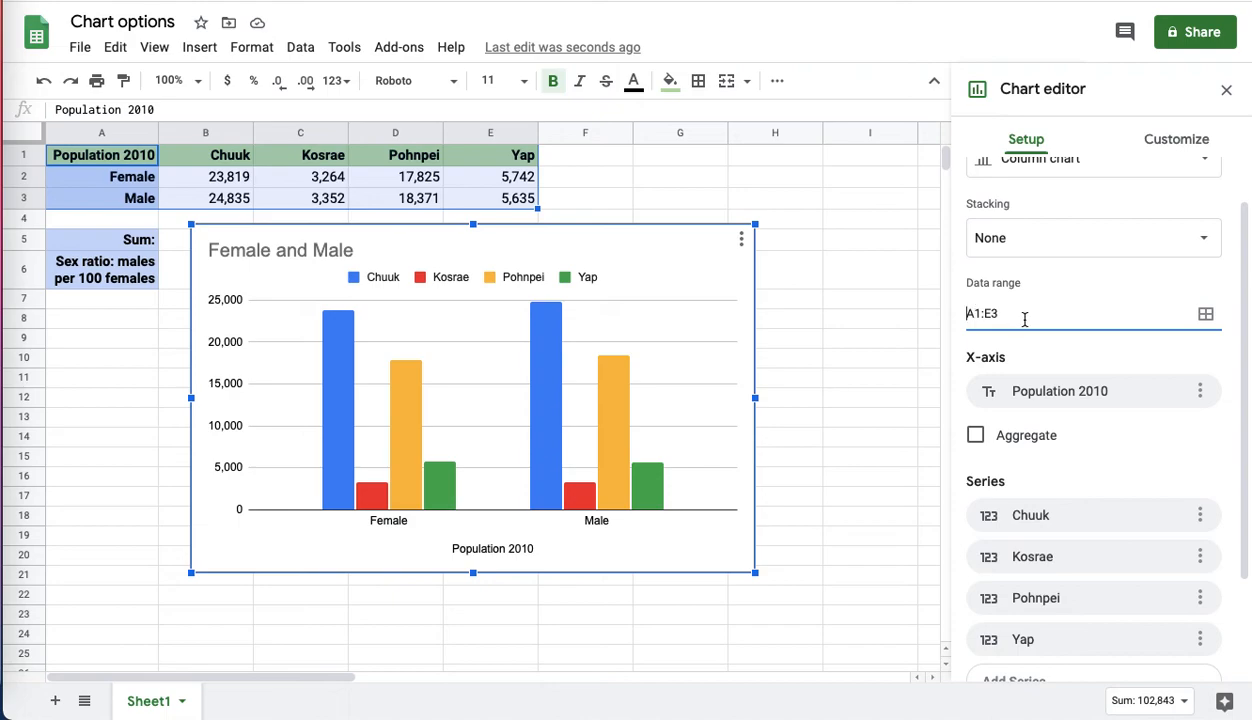
click(1226, 89)
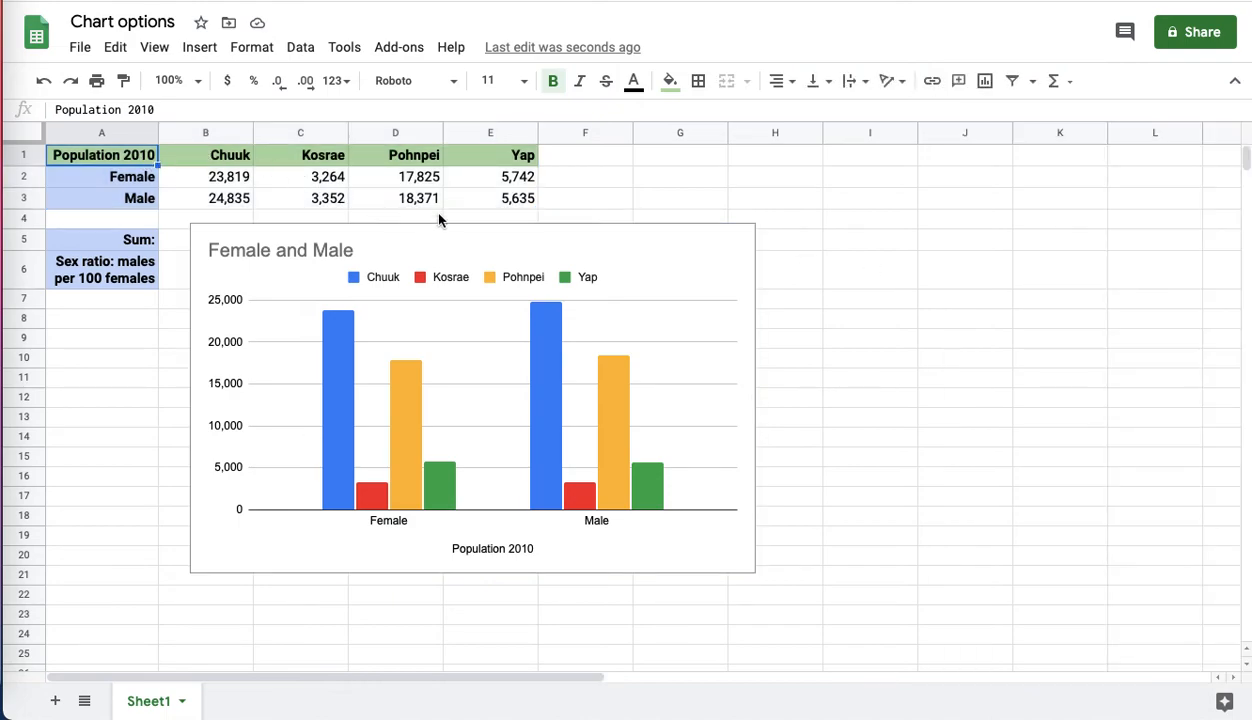
click(490, 198)
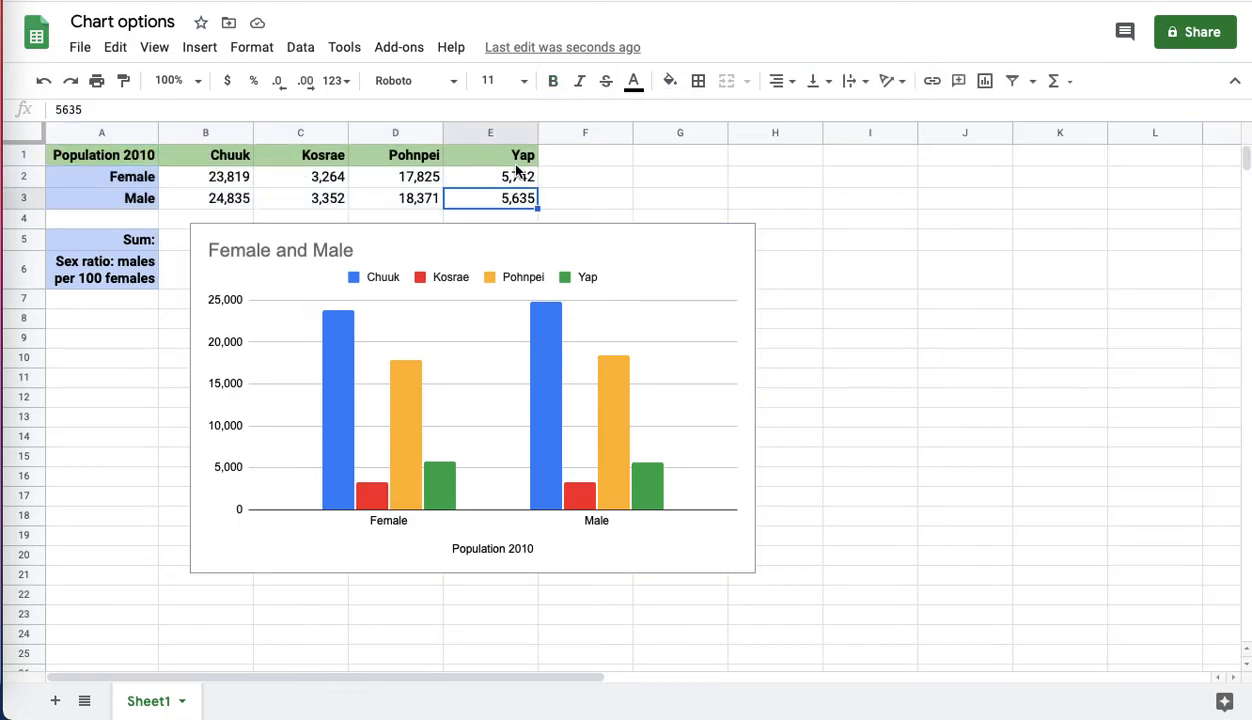